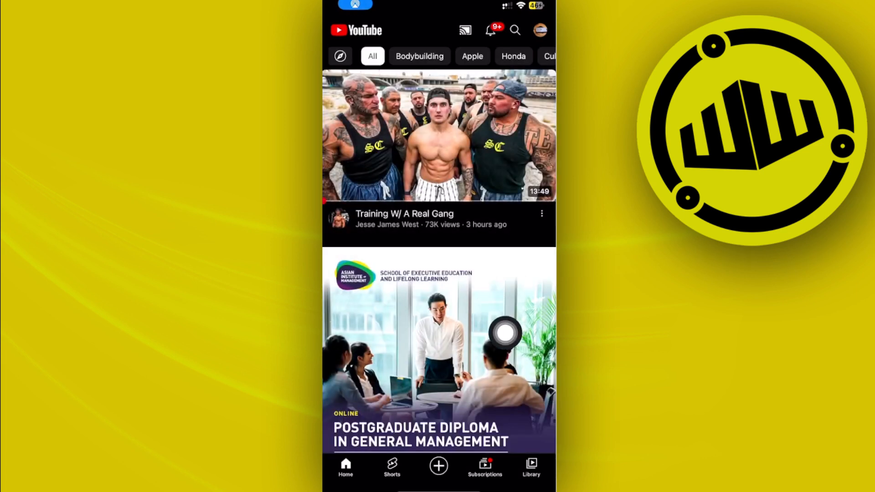
Scroll the Home feed and switch to the Library page
scroll(down, 3)
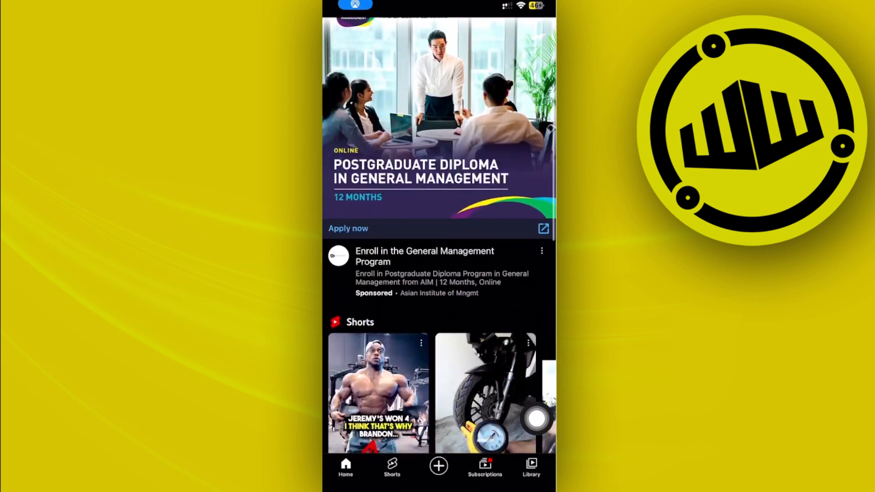
click(530, 468)
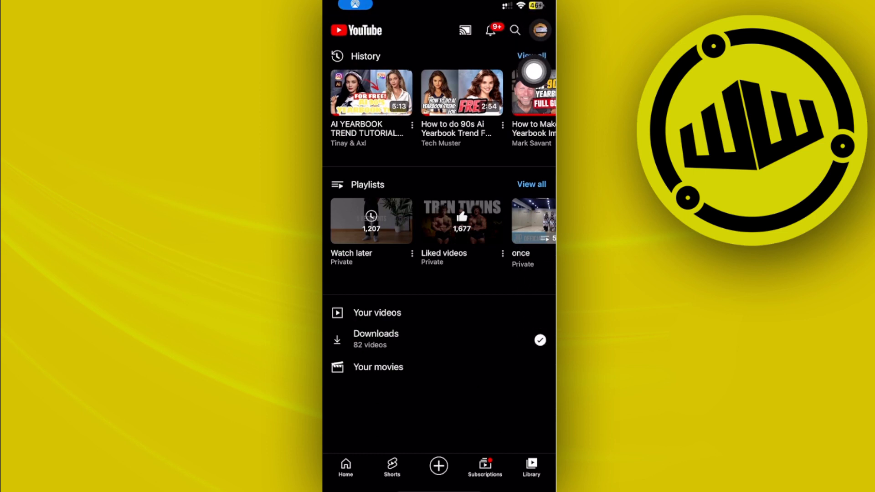
Go from the account menu to Your channel and show its Community tab
click(539, 30)
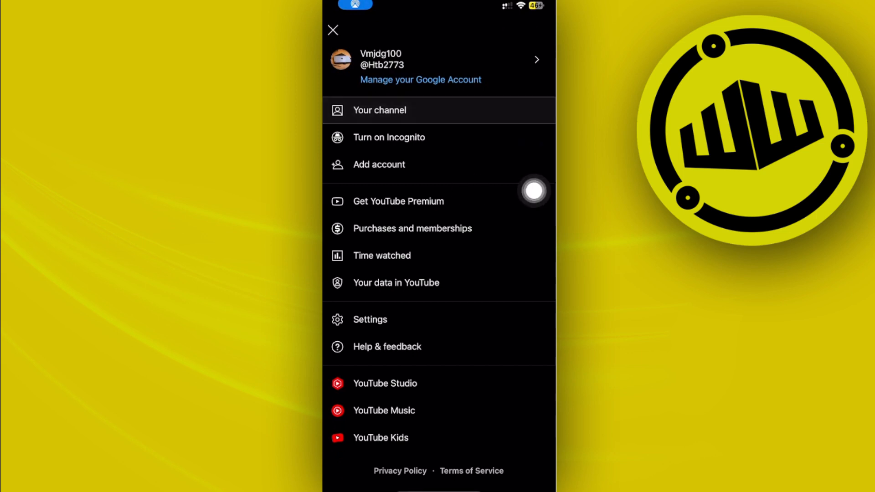
click(379, 110)
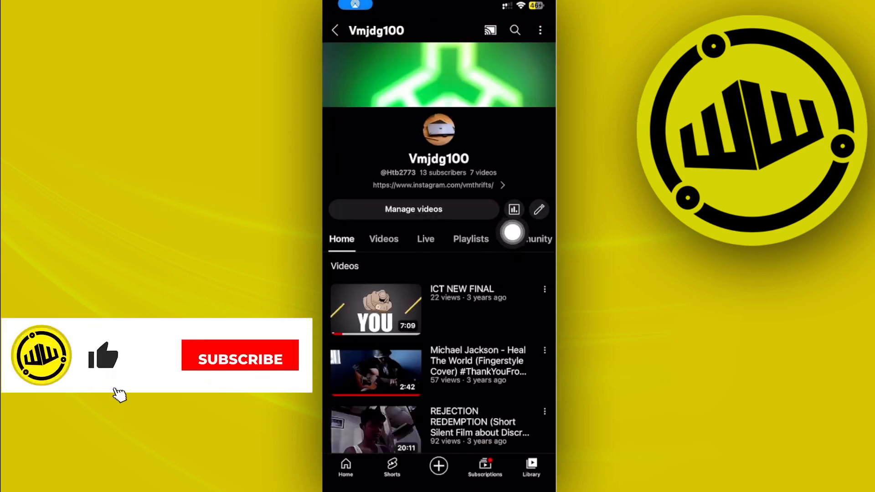
click(239, 359)
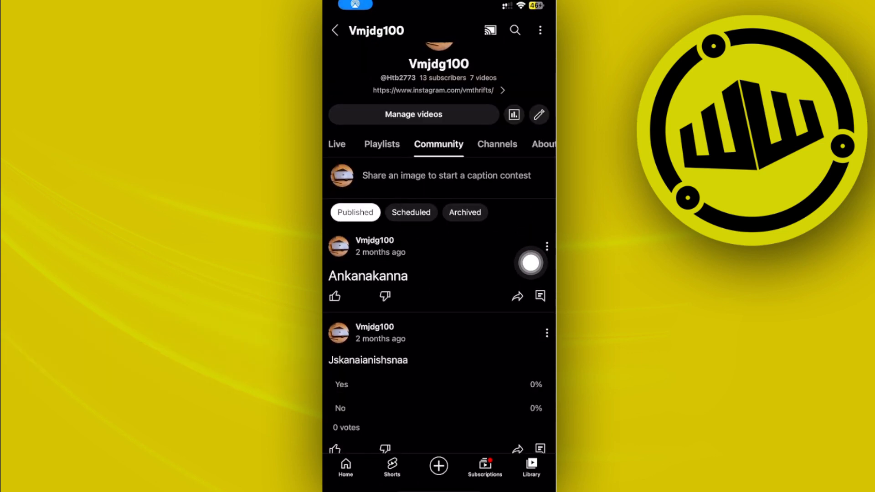
Start a new community post from the Community tab's post box
click(539, 295)
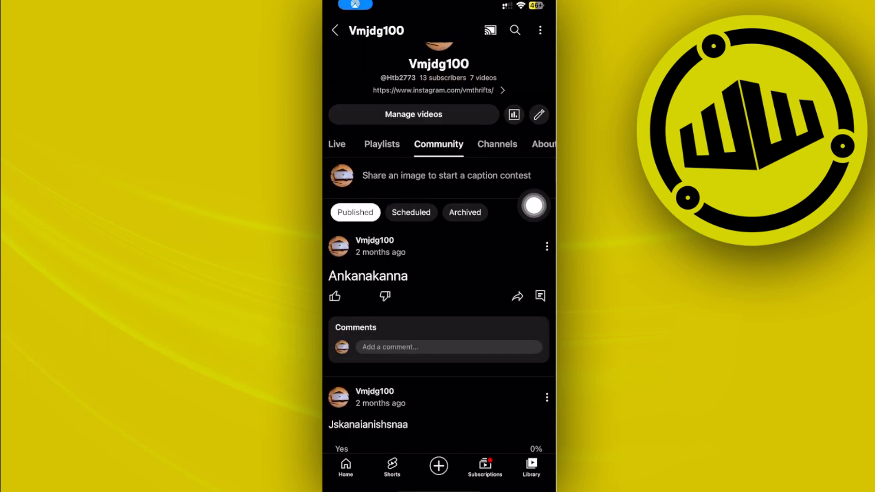
click(446, 175)
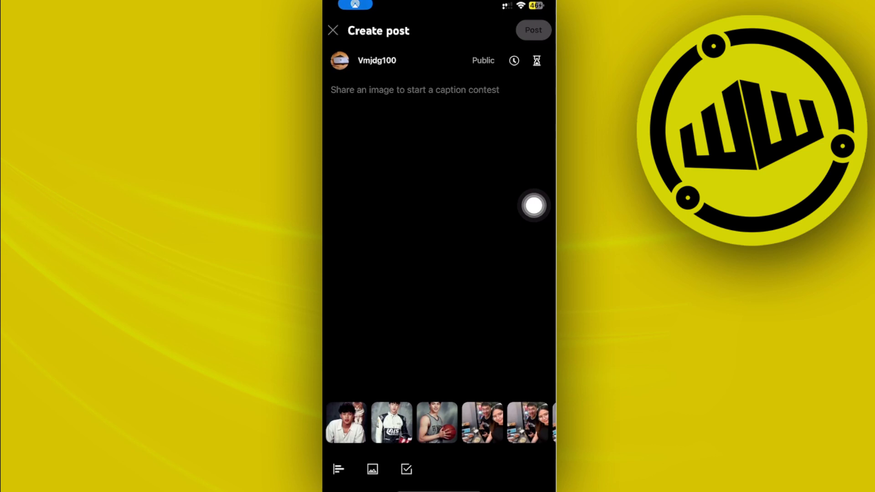
Add a poll to the post and choose the Text poll type
drag(534, 206, 340, 453)
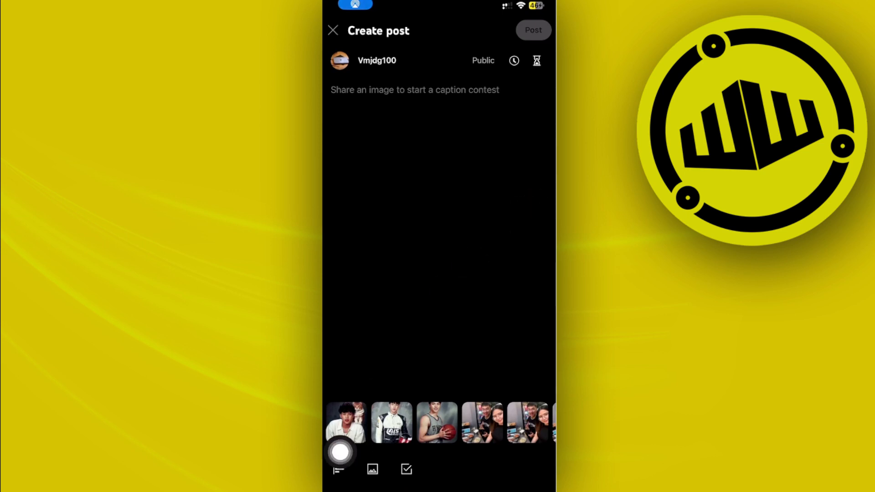
click(407, 469)
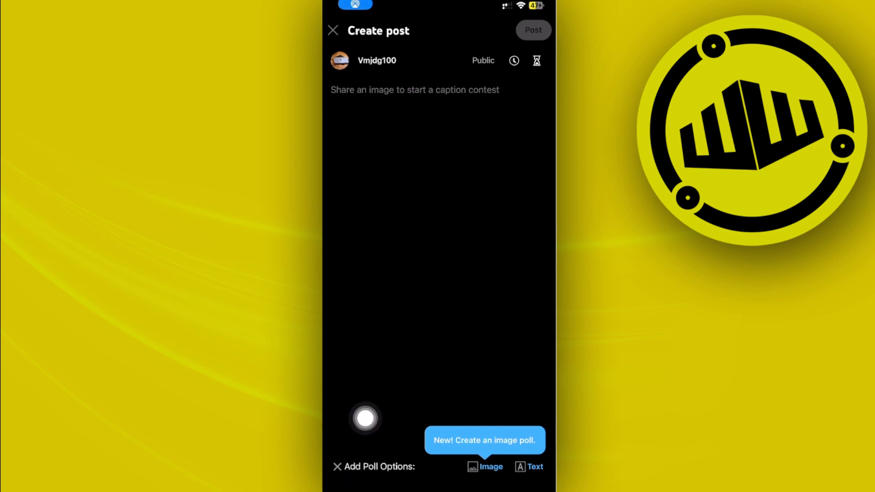
click(534, 466)
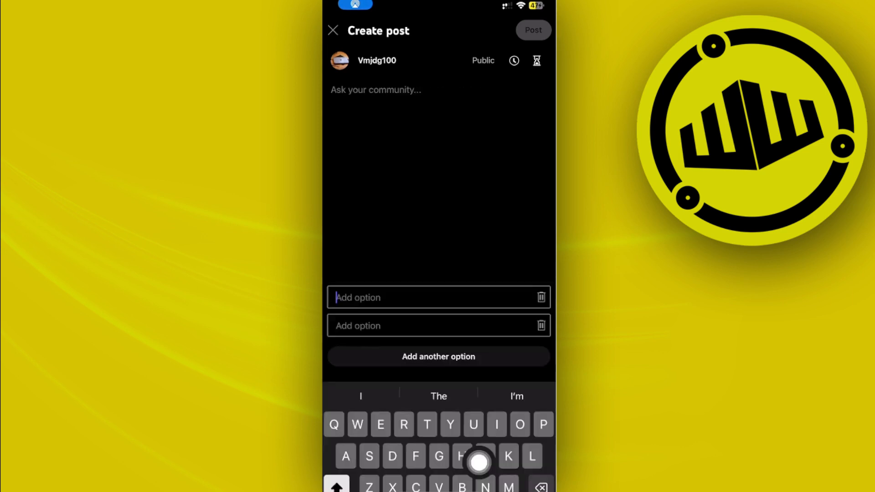
Fill the poll options with 'Yes' and 'No' and publish the post
text(Yes)
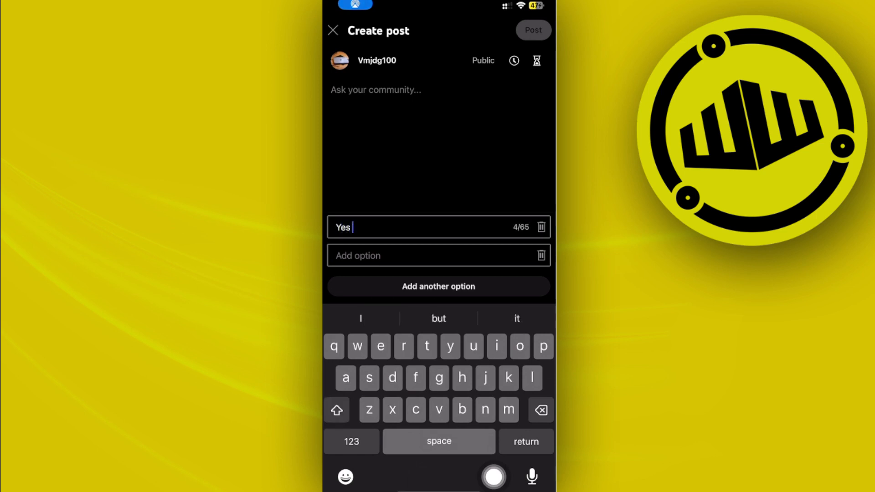
text(No)
click(439, 90)
text(Jdksjs)
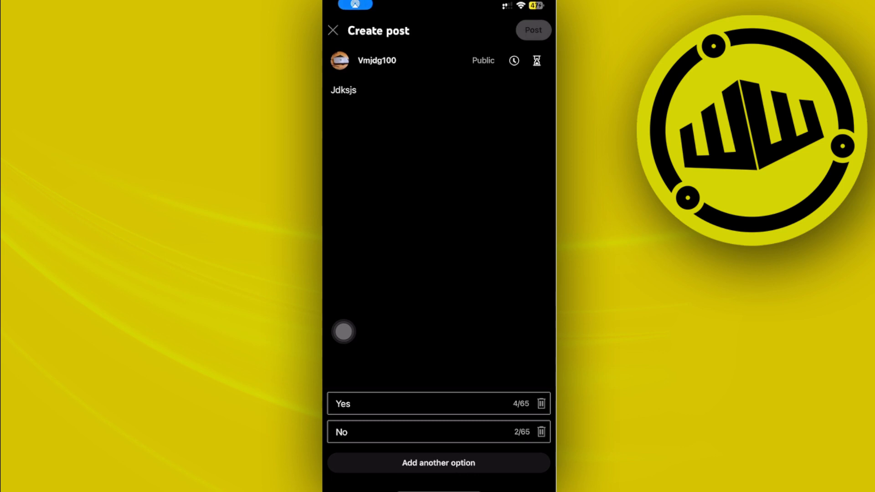
click(533, 29)
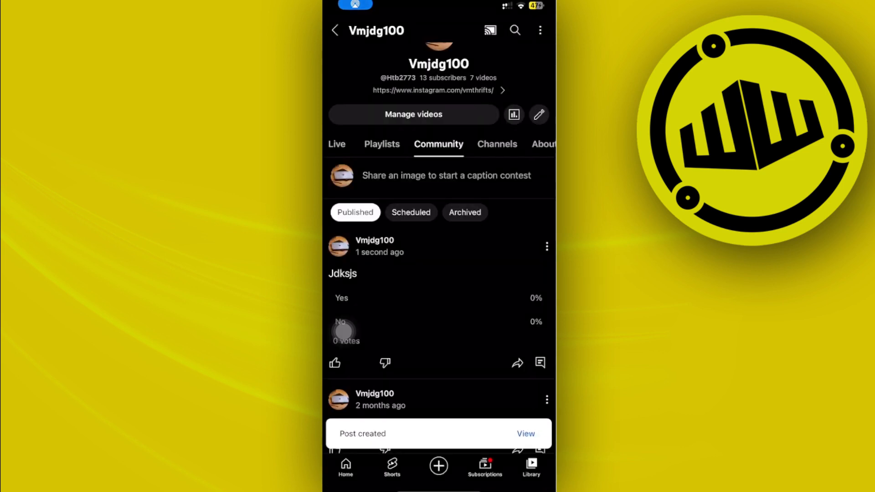